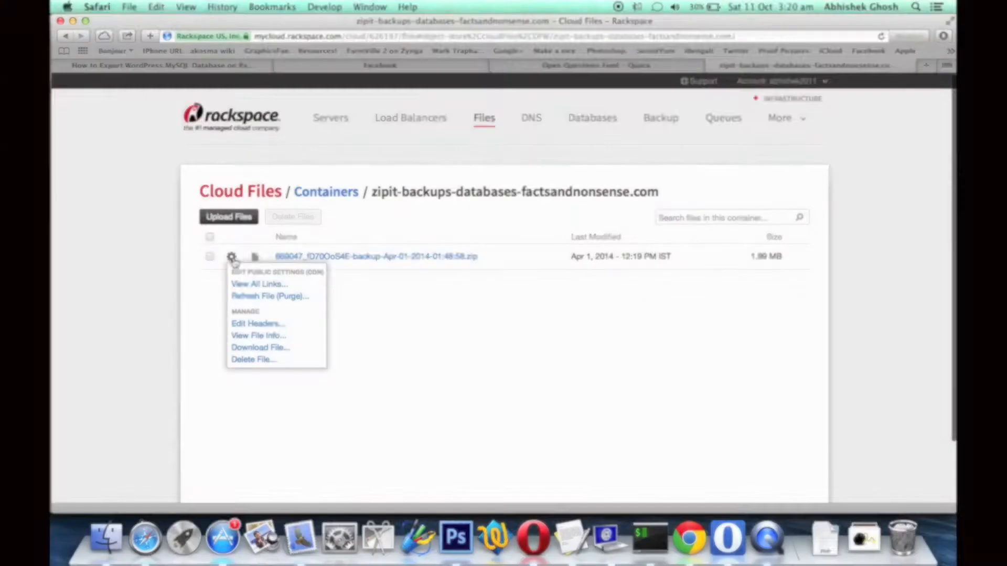
Reveal the backup zip's public CDN links, then return to the tutorial tab.
{"action": "left_click", "coordinate": [257, 284]}
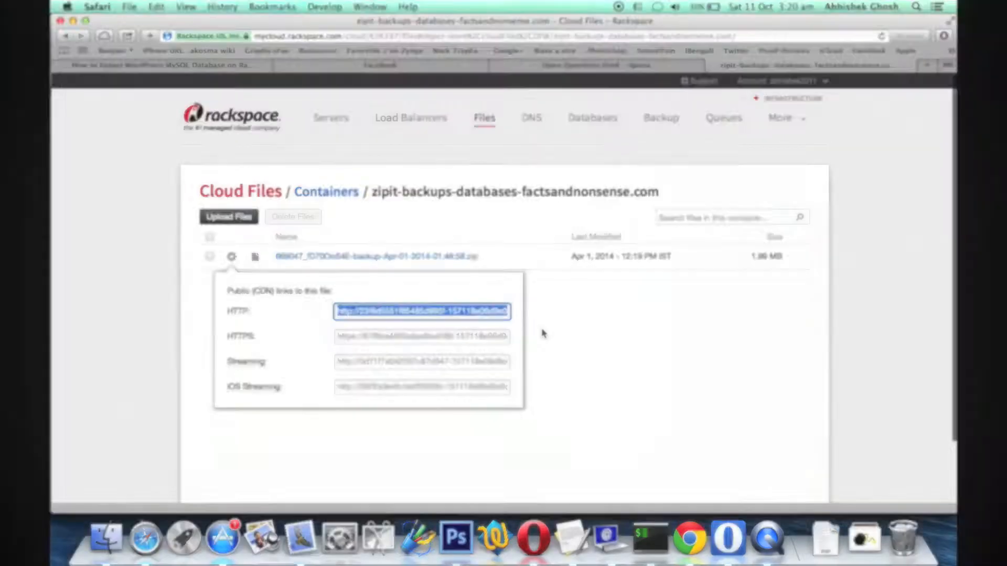
{"action": "left_click", "coordinate": [131, 65]}
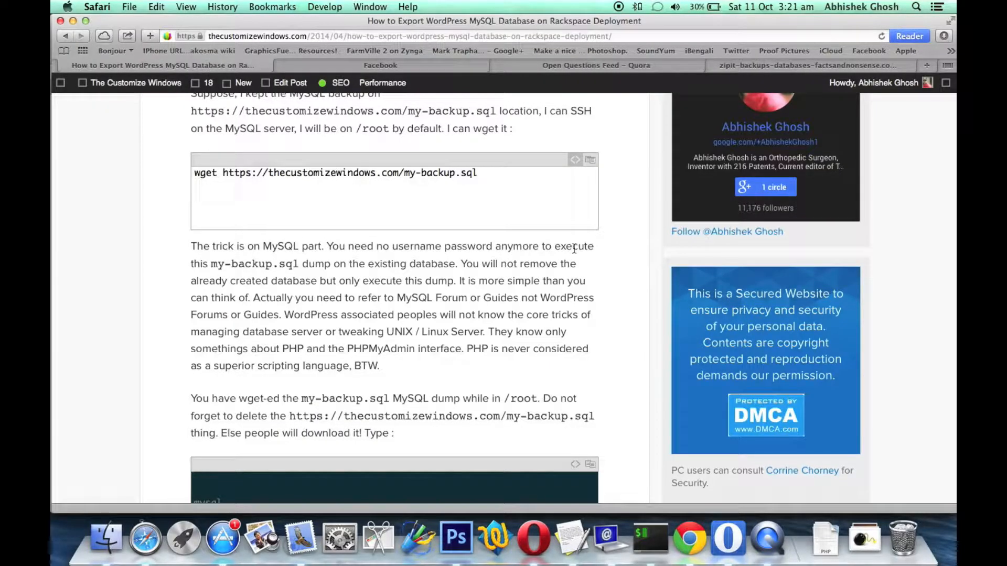
{"action": "left_click", "coordinate": [648, 524]}
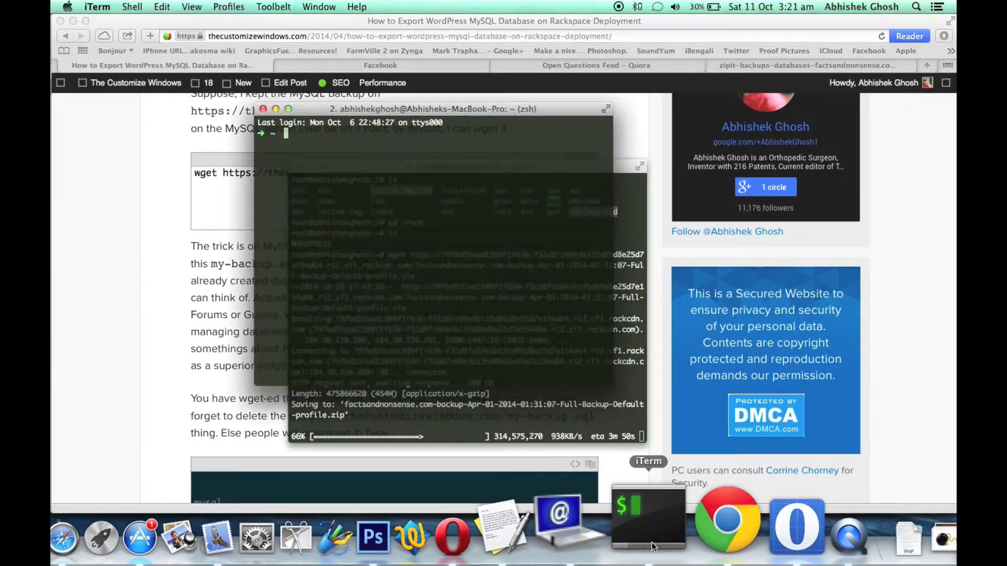
{"action": "type", "text": "ssh root@104.131.54.138"}
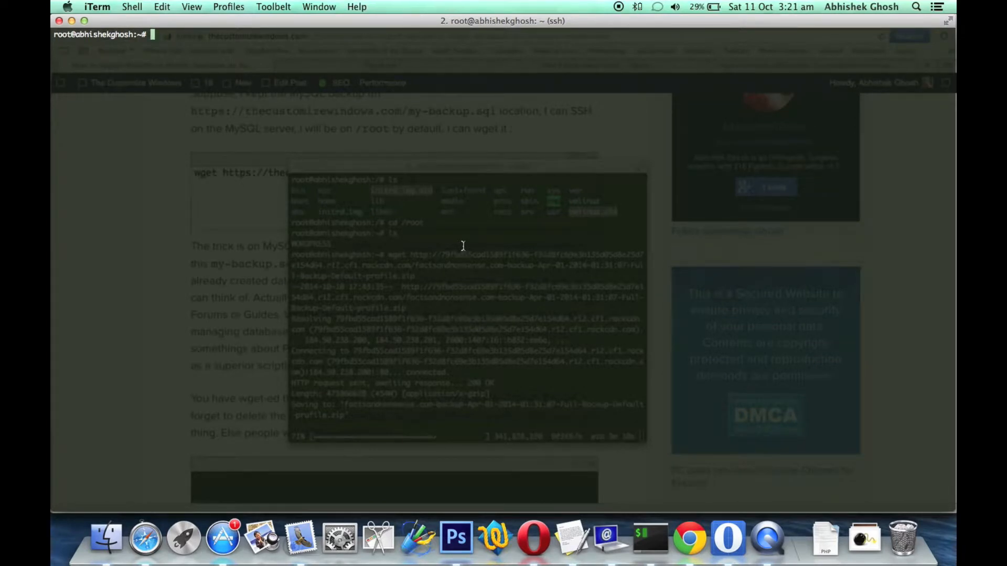
{"action": "type", "text": "mysql"}
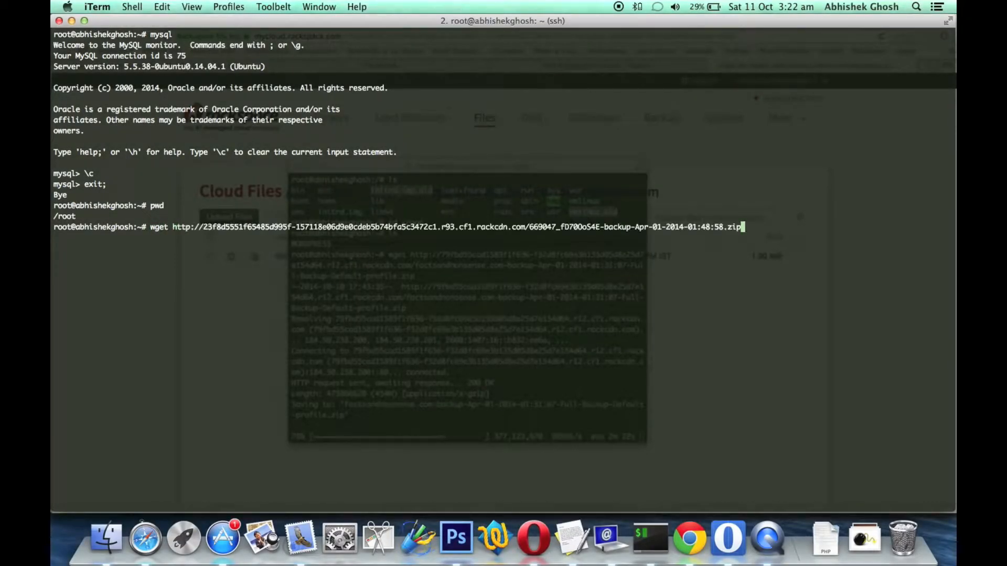
{"action": "key", "text": "Return"}
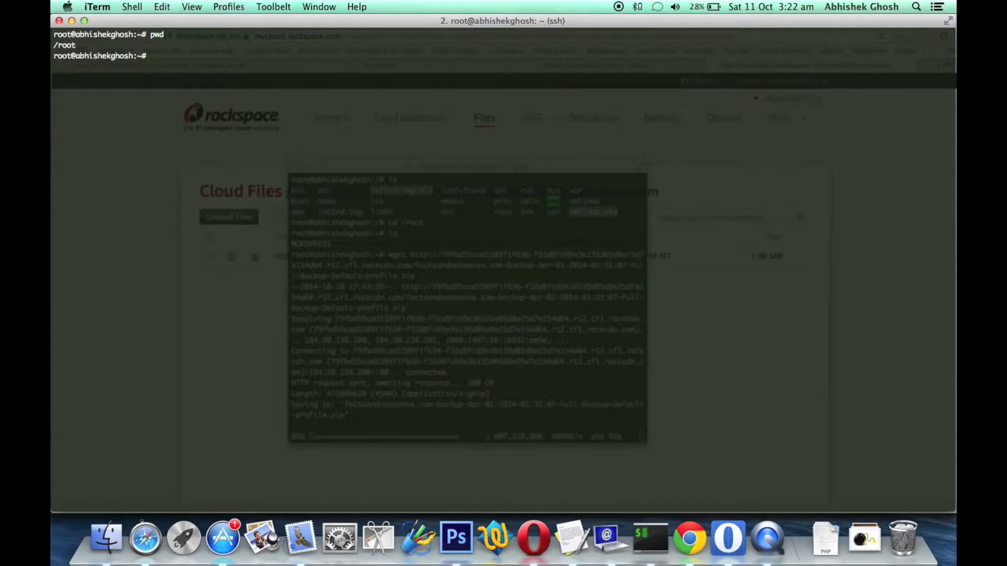
List /root, unzip the backup to get its .sql dump, list again and clear the screen.
{"action": "type", "text": "l"}
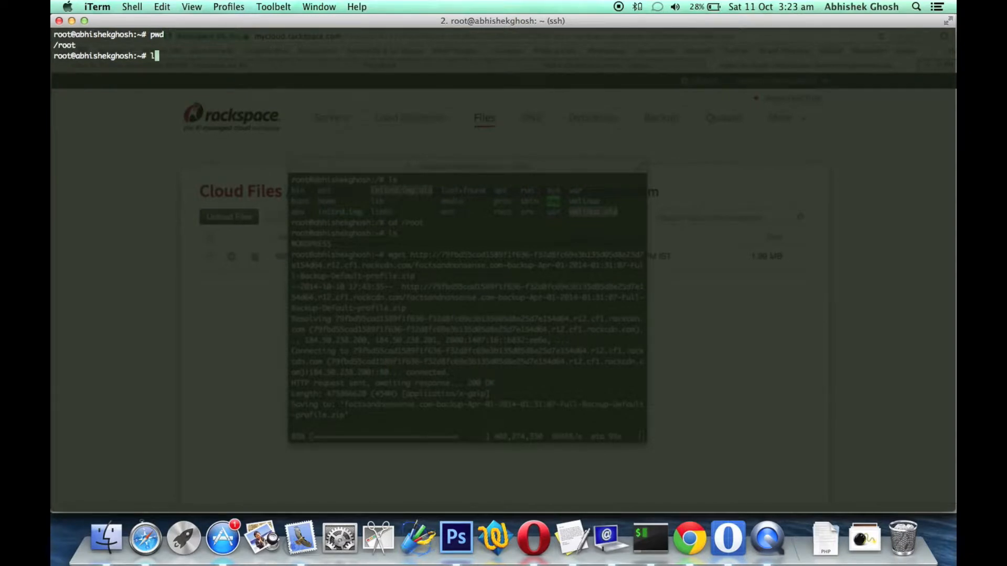
{"action": "type", "text": "s -al"}
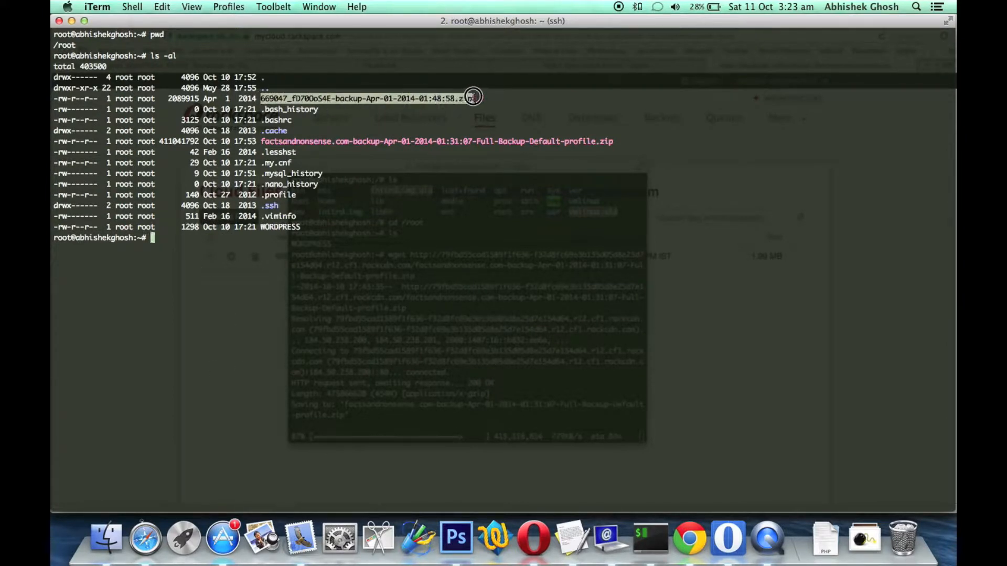
{"action": "type", "text": "un"}
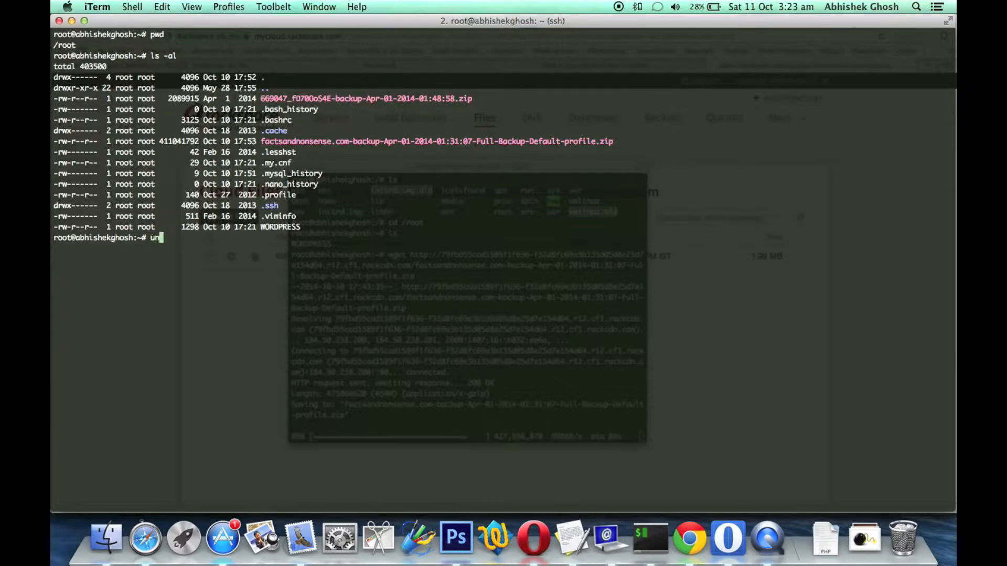
{"action": "type", "text": "zip"}
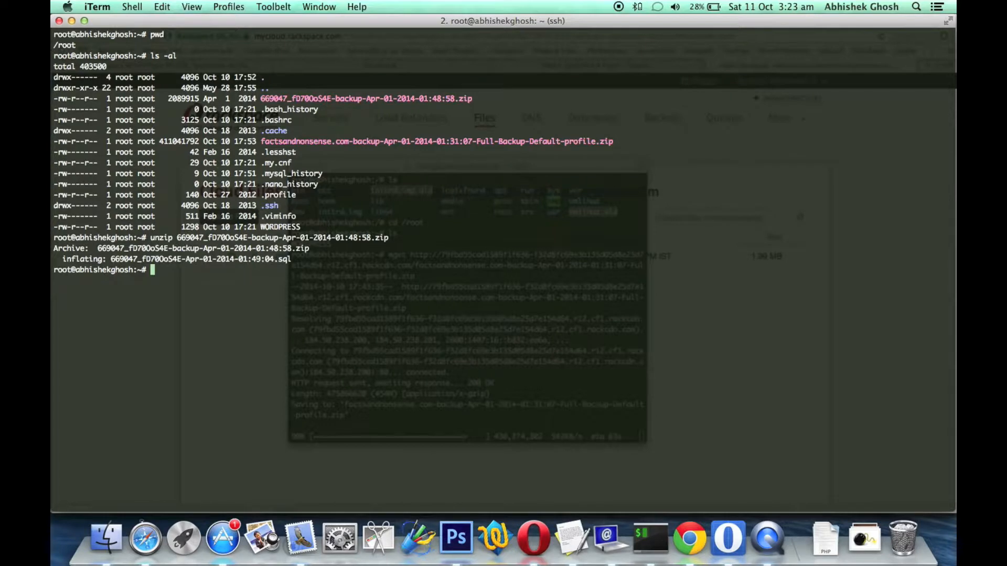
{"action": "mouse_move", "coordinate": [324, 241]}
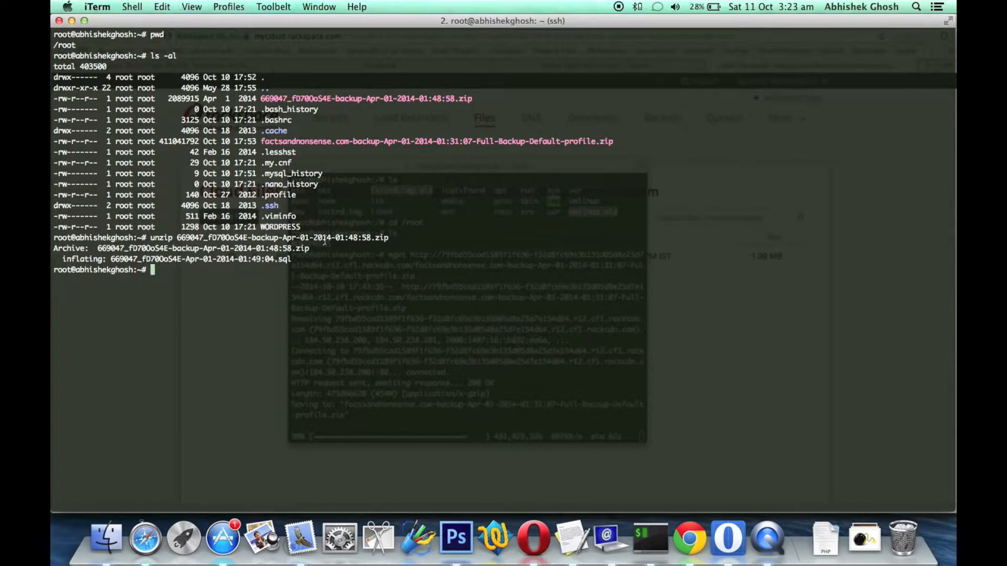
{"action": "type", "text": "ls -al"}
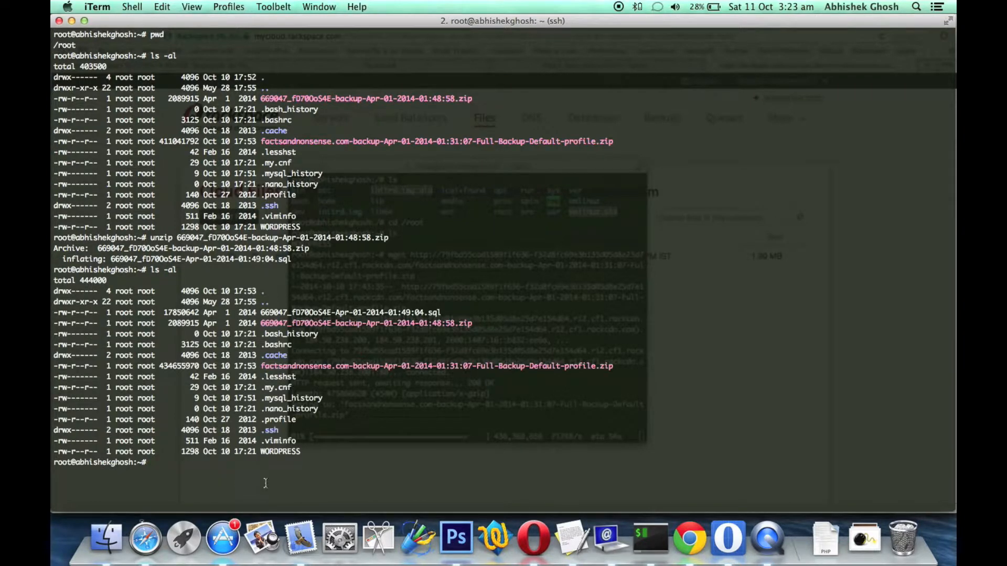
{"action": "type", "text": "c"}
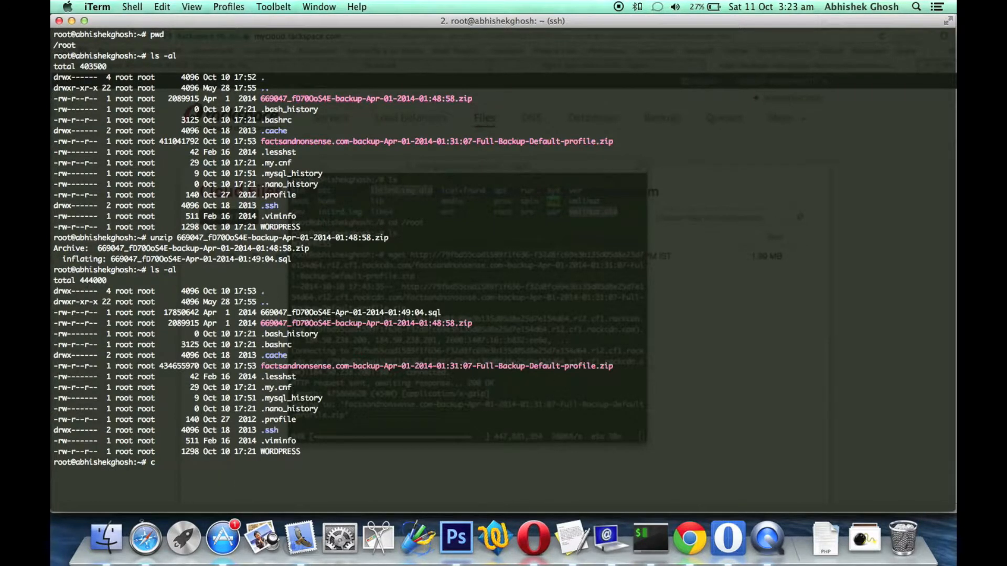
{"action": "type", "text": "l"}
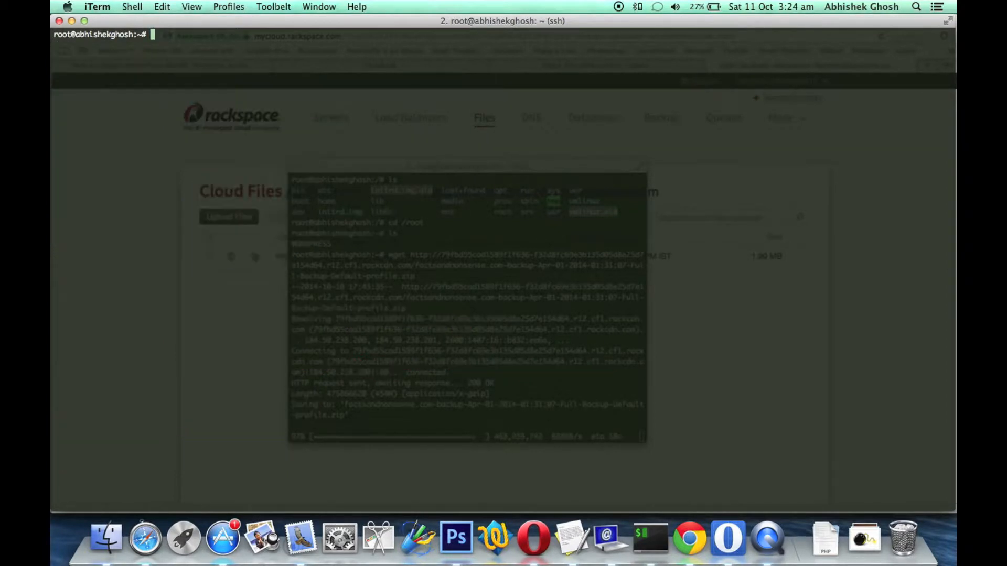
Enter mysql, show databases and switch to the wordpress database.
{"action": "type", "text": "mysql"}
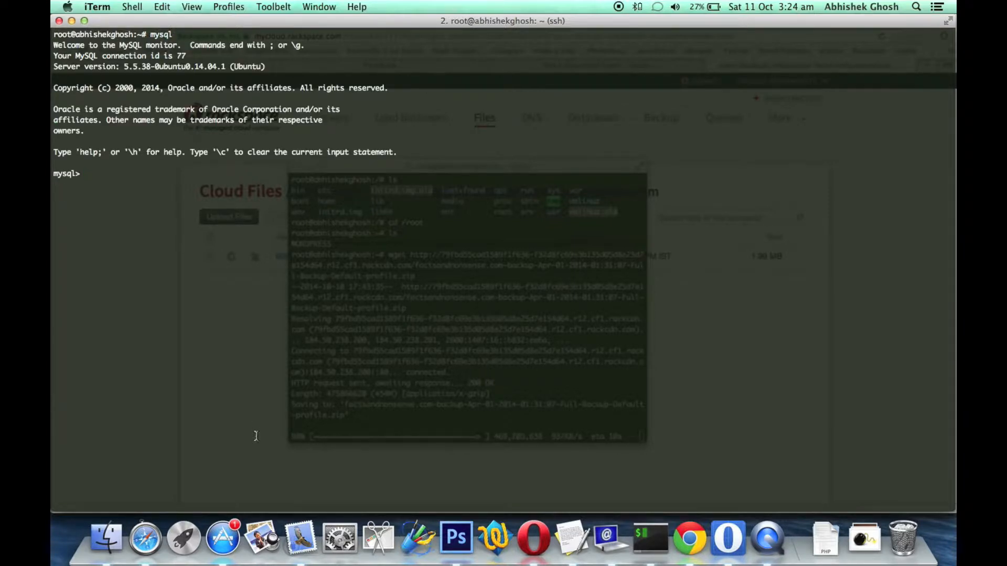
{"action": "type", "text": "show database;"}
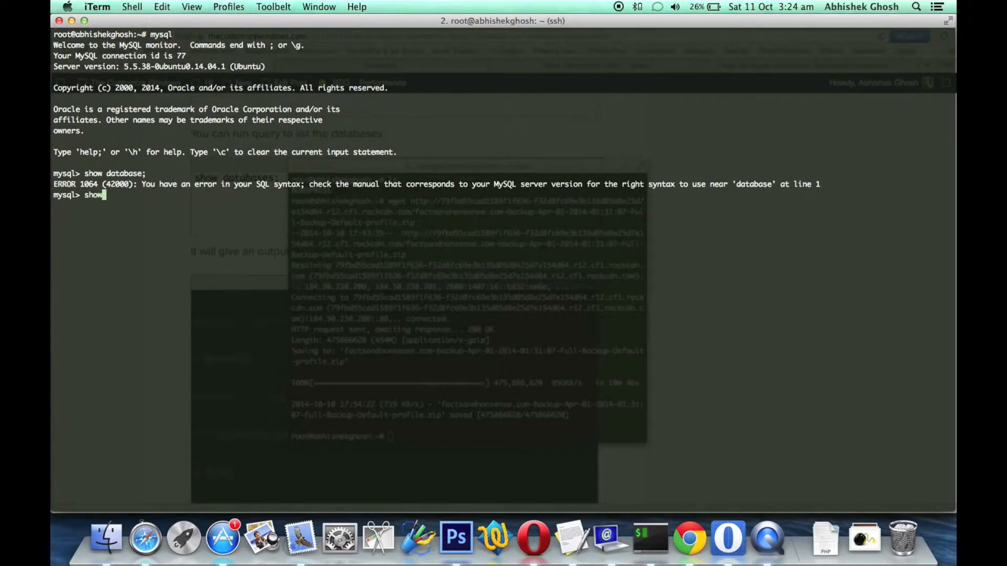
{"action": "type", "text": "databa"}
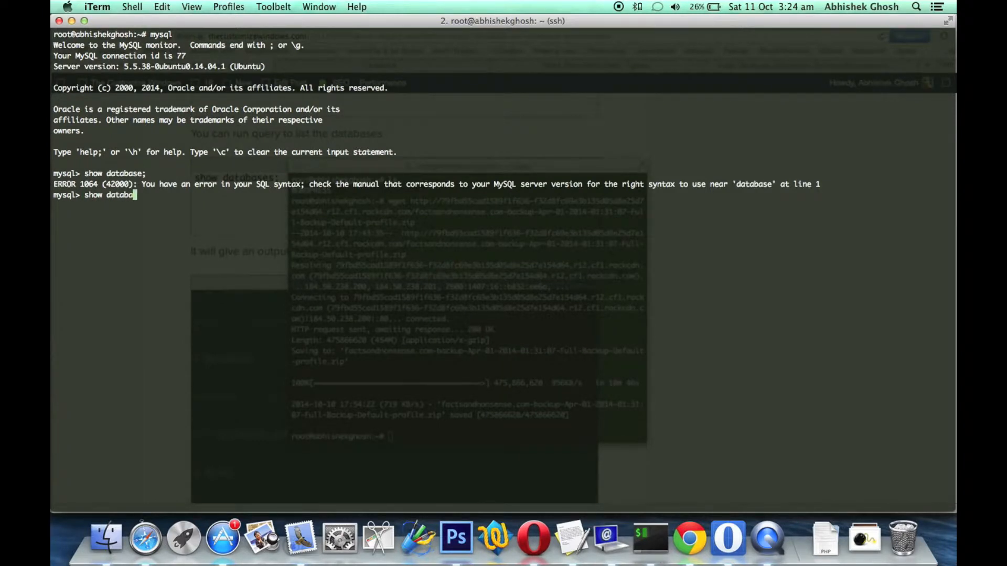
{"action": "type", "text": "ses;"}
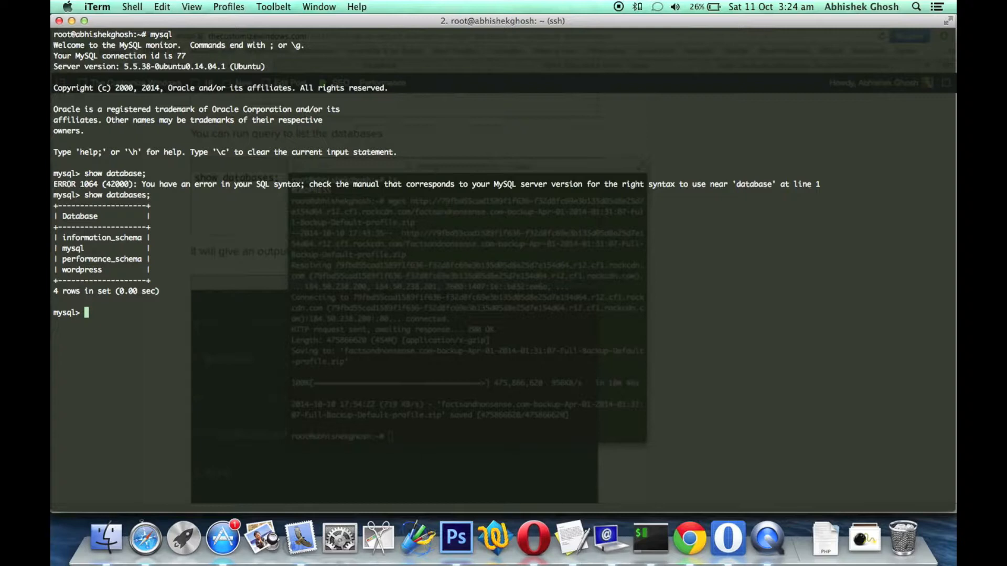
{"action": "type", "text": "use"}
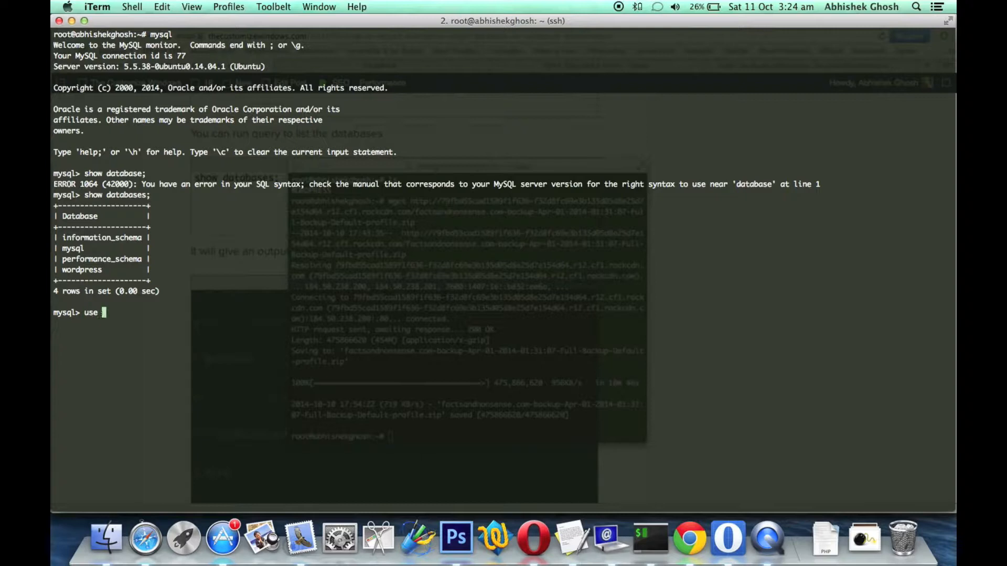
{"action": "type", "text": "wordpre"}
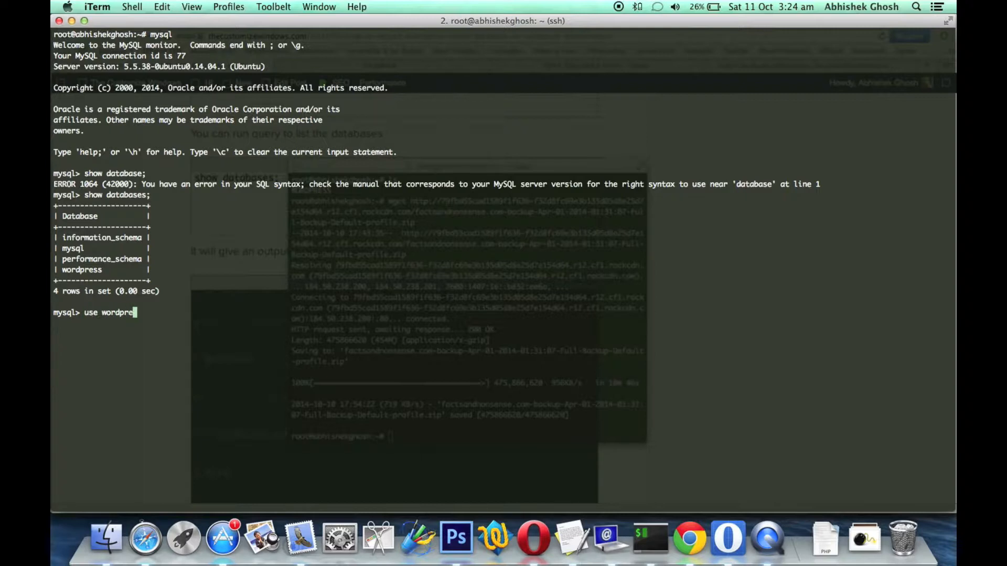
{"action": "type", "text": "ss;"}
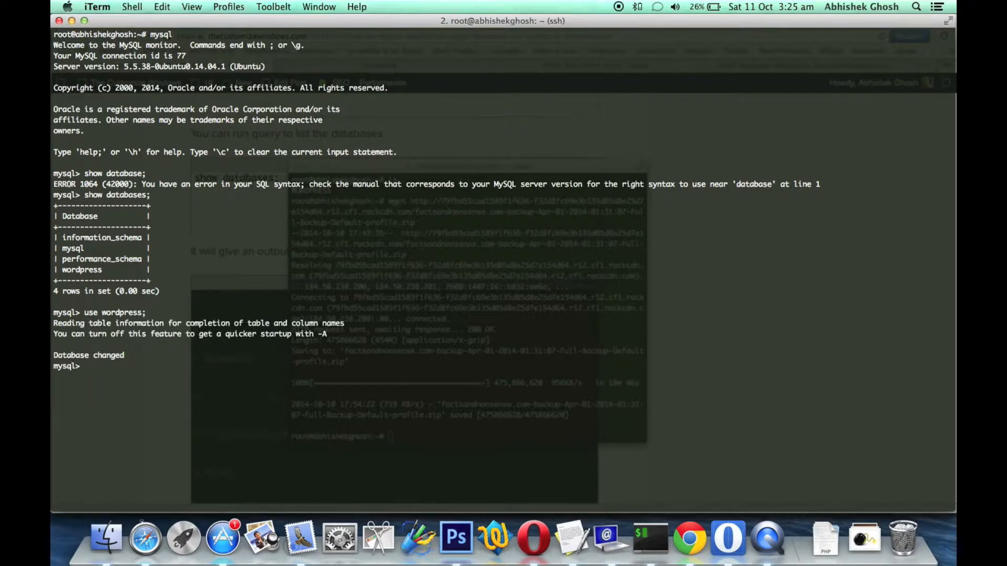
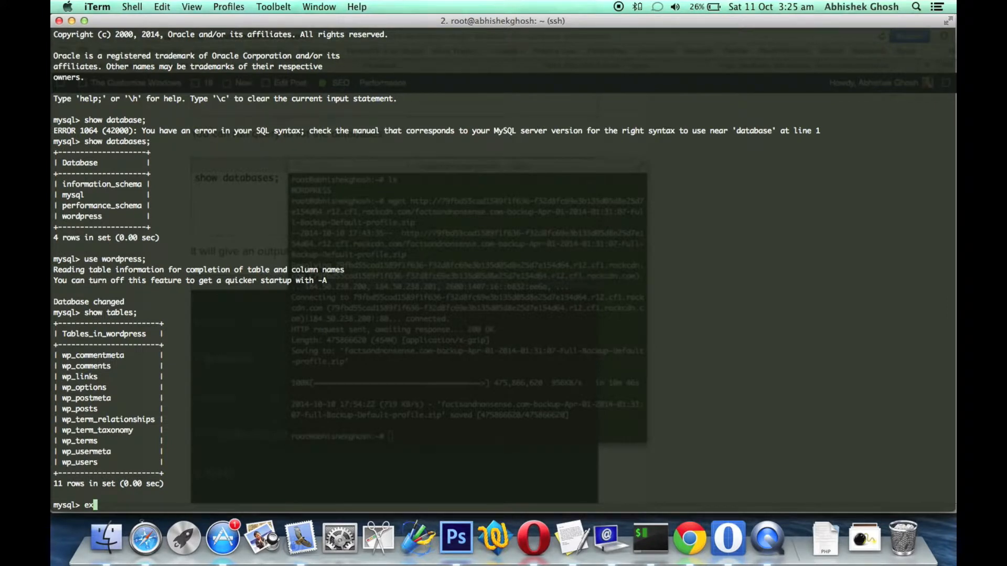
Show the wordpress tables, exit MySQL, and begin a CREATE DATABASE statement.
{"action": "key", "text": "Return"}
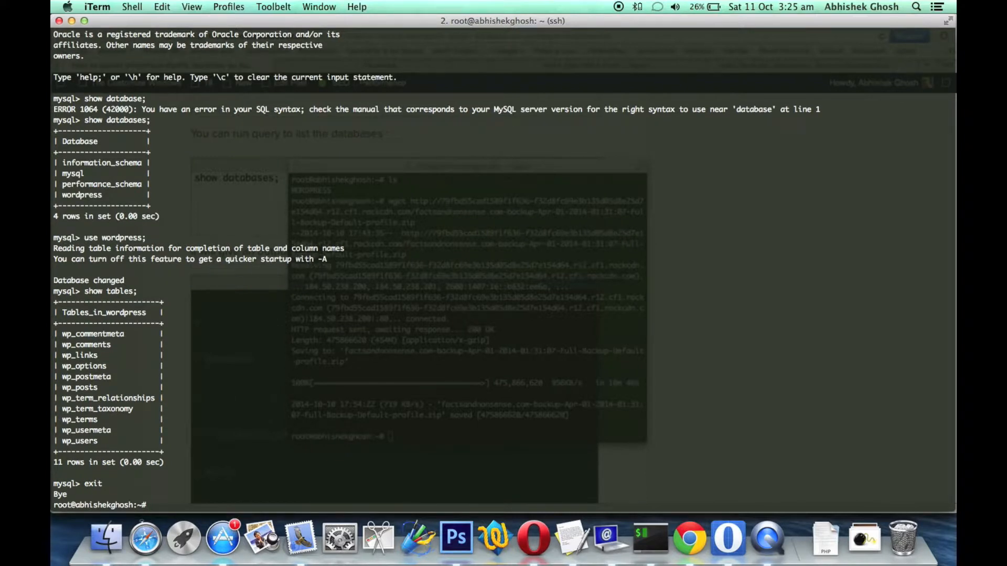
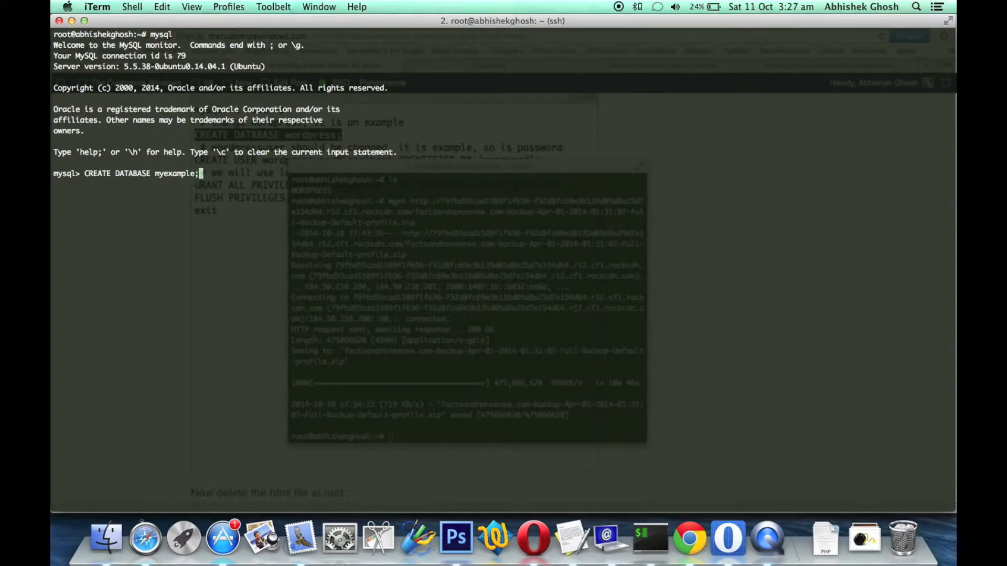
{"action": "key", "text": "Return"}
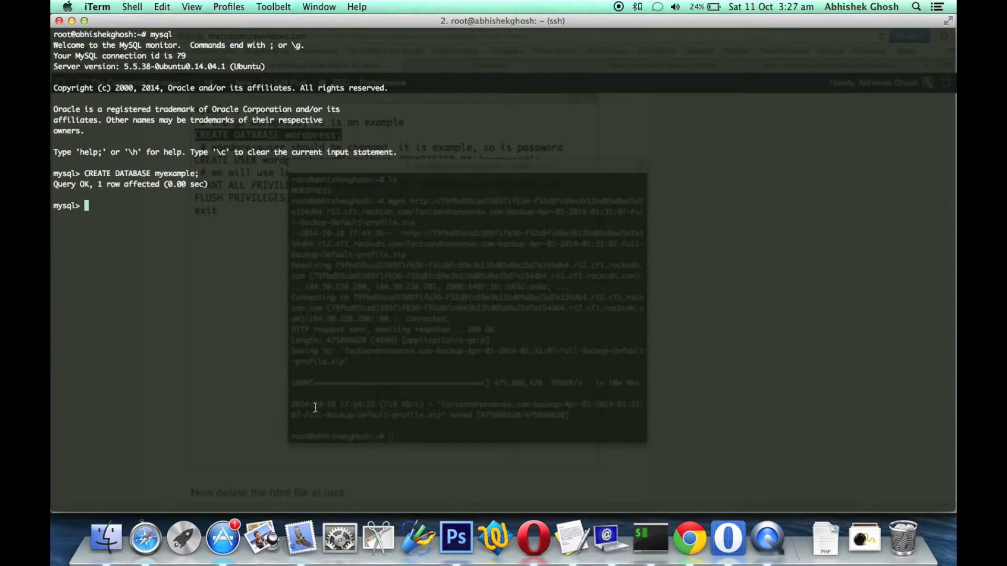
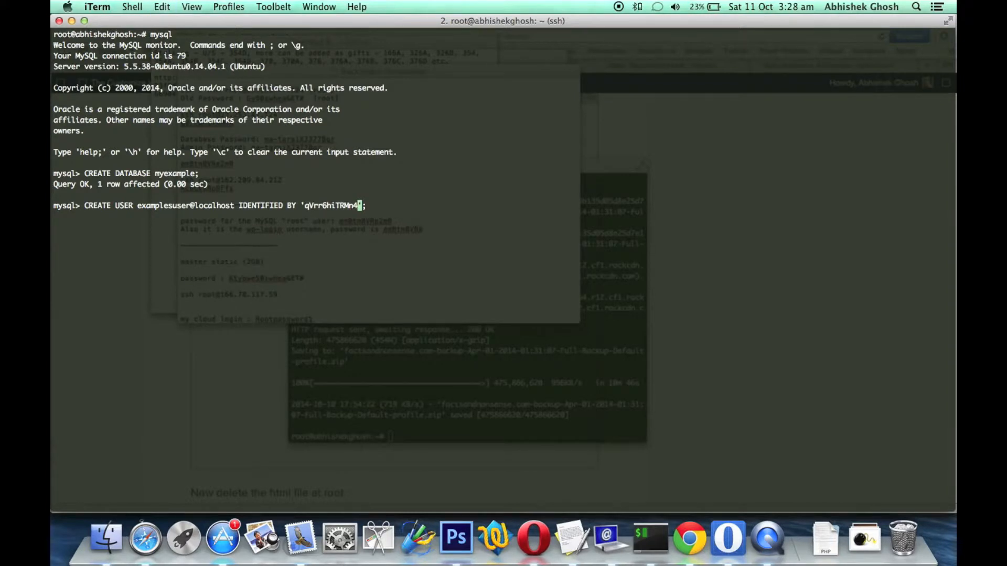
{"action": "key", "text": "Return"}
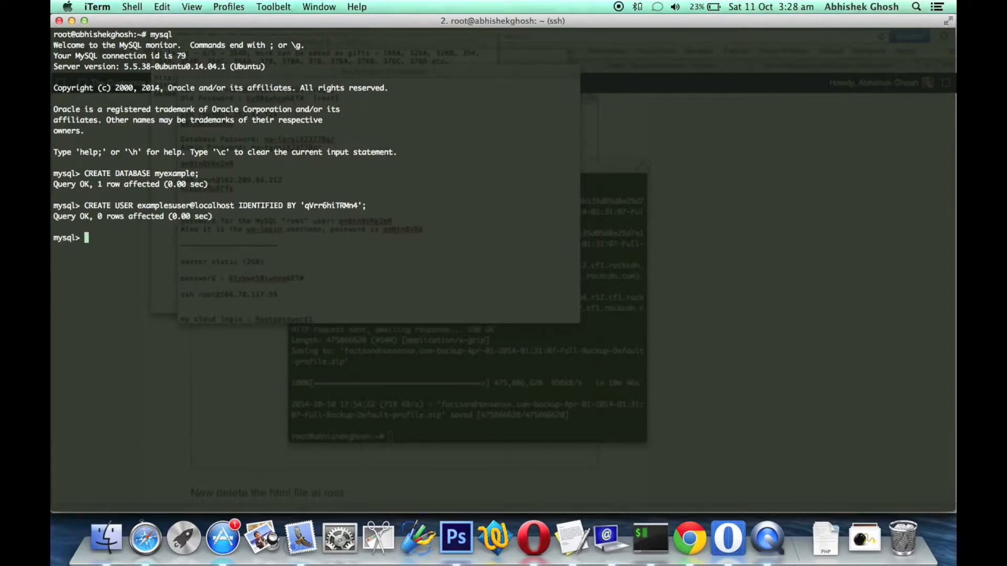
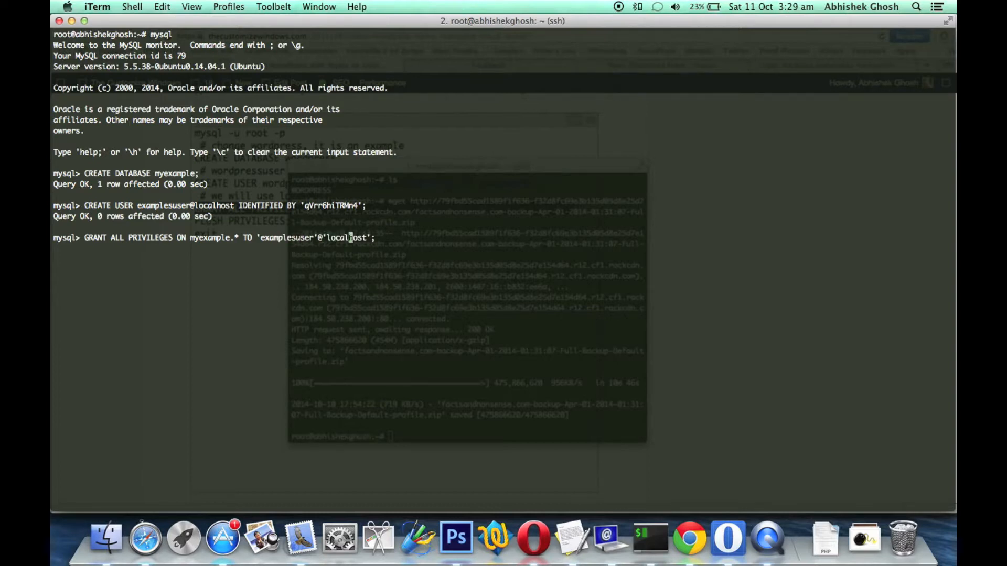
Grant examplesuser all privileges on myexample.* and run FLUSH PRIVILEGES.
{"action": "key", "text": "Return"}
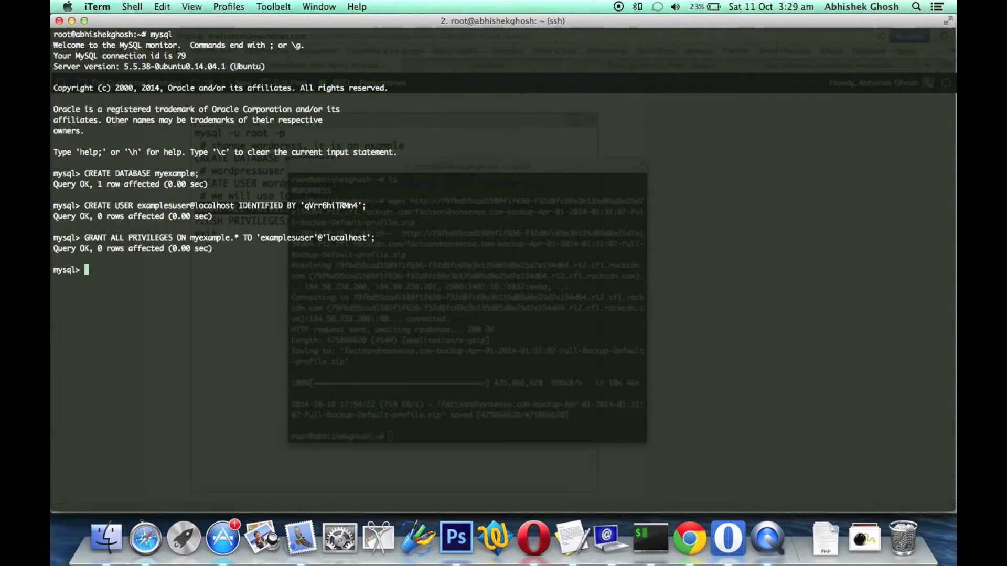
{"action": "mouse_move", "coordinate": [233, 340]}
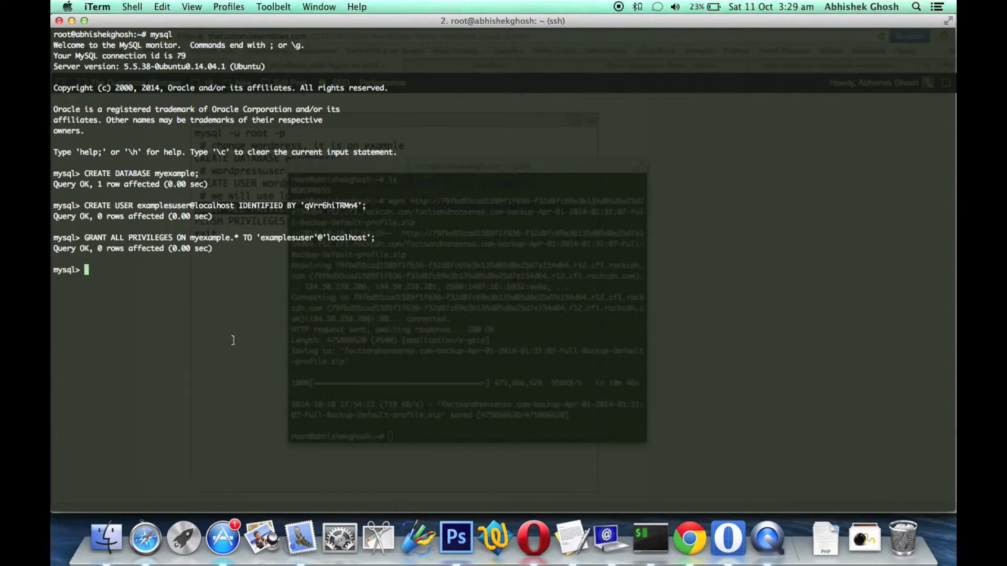
{"action": "type", "text": "FLUSH PRIVILEGES;"}
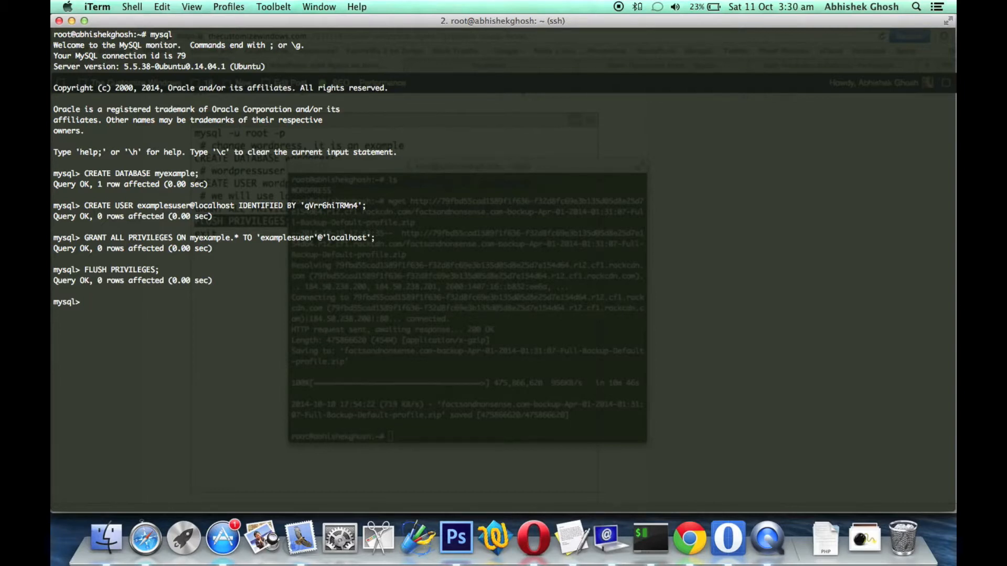
Run show databases; to confirm myexample exists, then select myexample.
{"action": "type", "text": "show"}
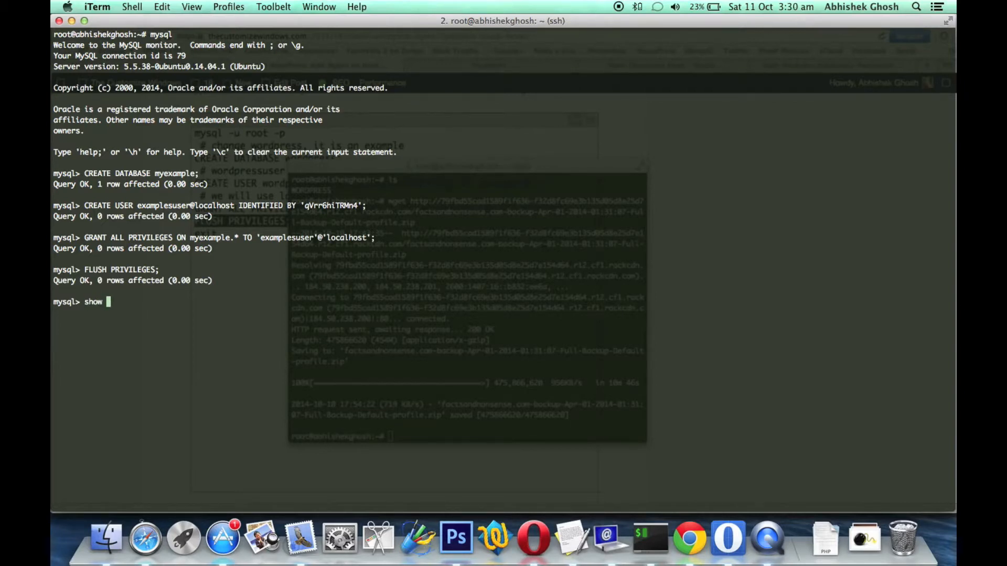
{"action": "type", "text": "databas"}
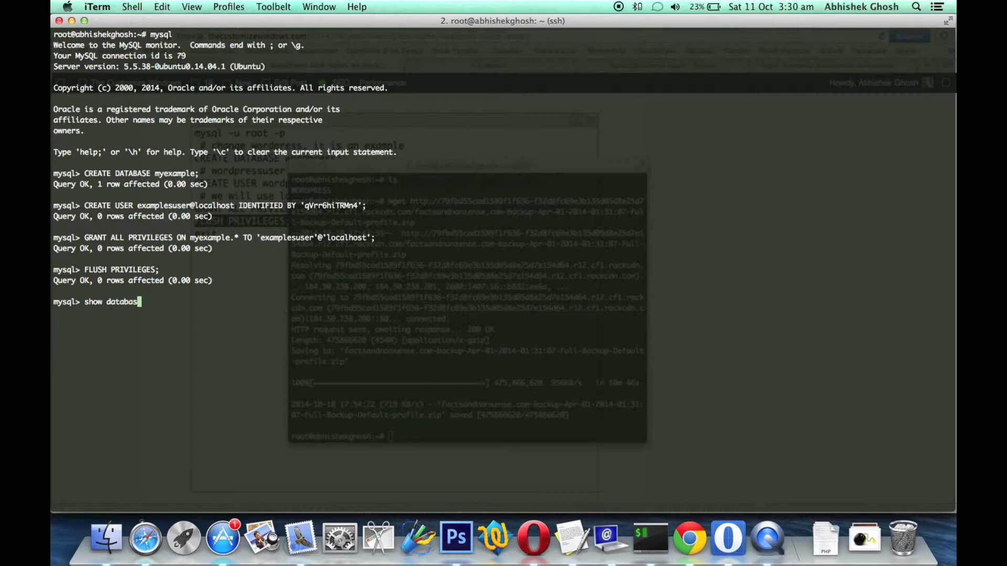
{"action": "type", "text": "es;"}
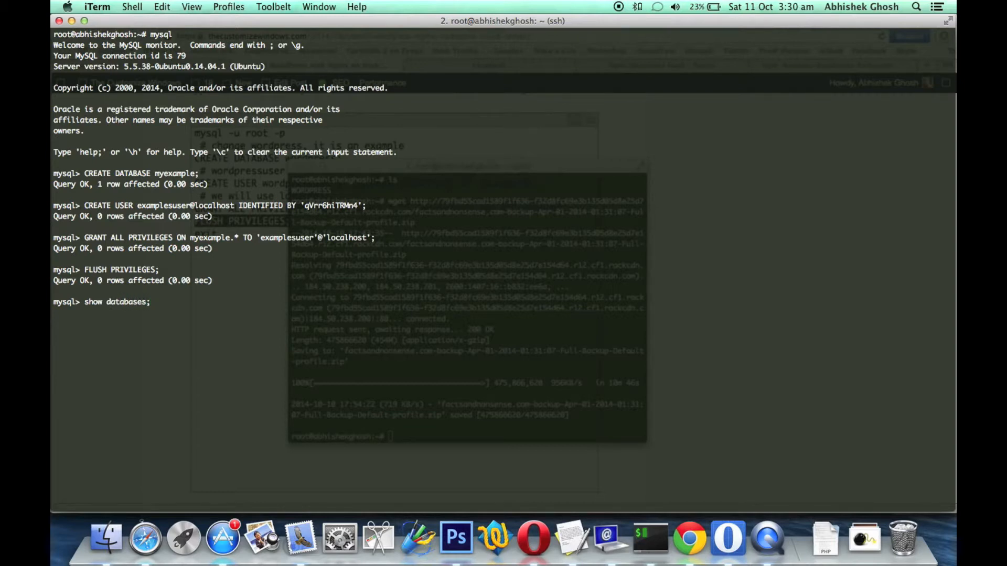
{"action": "key", "text": "Return"}
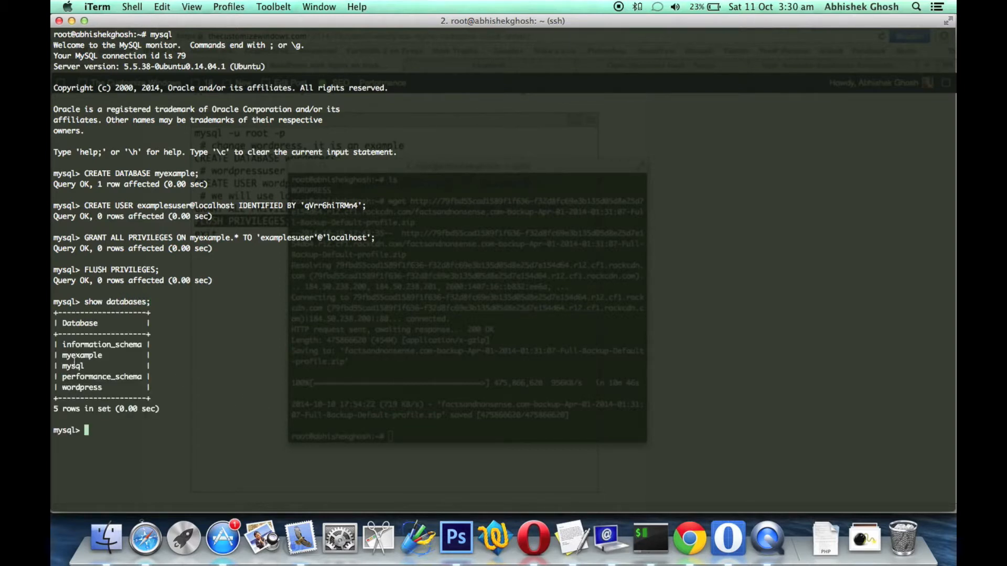
{"action": "double_click", "coordinate": [82, 354]}
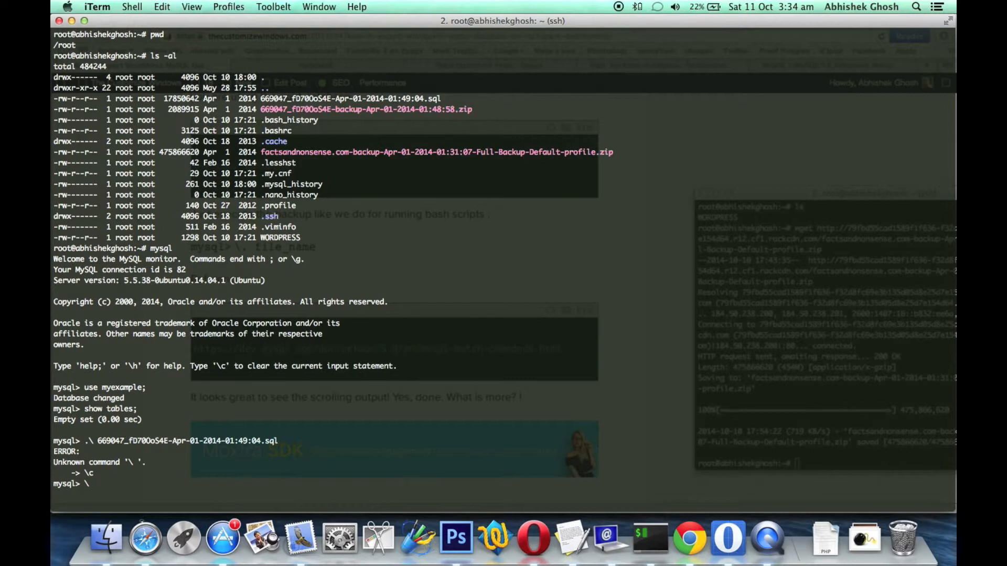
Source 669047_fD700oS4E-Apr-01-2014-01:49:04.sql into myexample with the \. command.
{"action": "type", "text": "."}
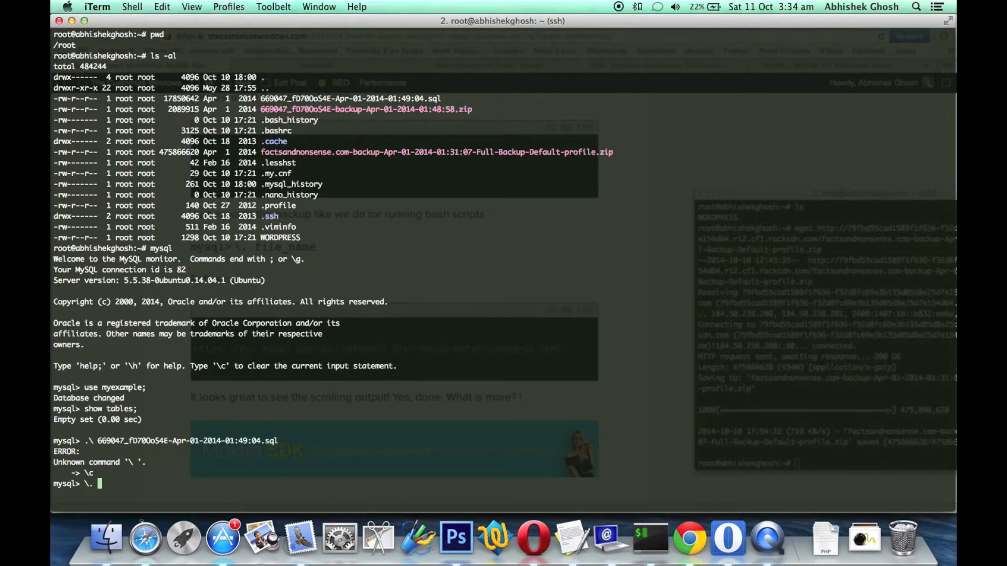
{"action": "type", "text": "mysql> \\. file_name"}
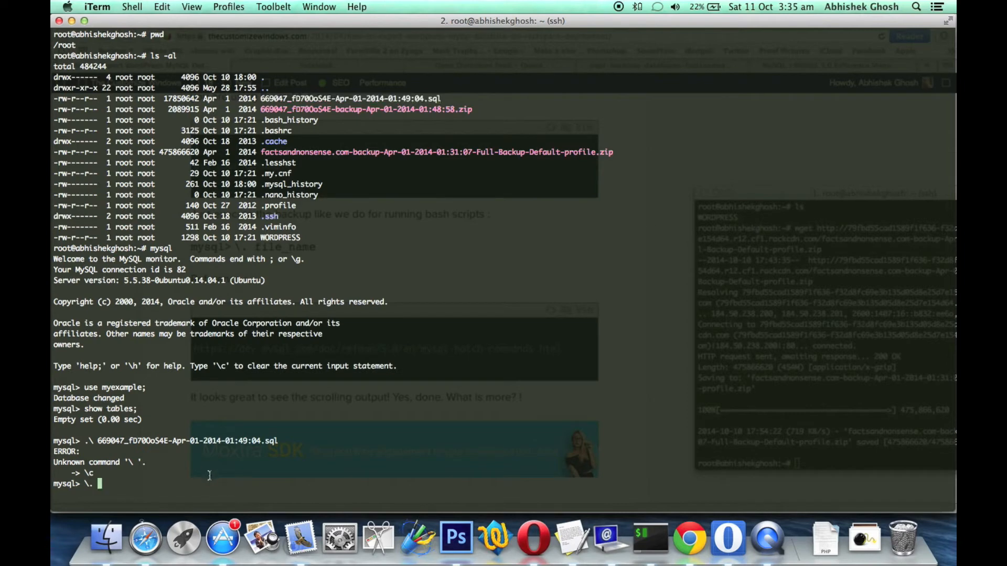
{"action": "type", "text": "669047_fD700oS4E-Apr-01-2014-01:49:04.sql"}
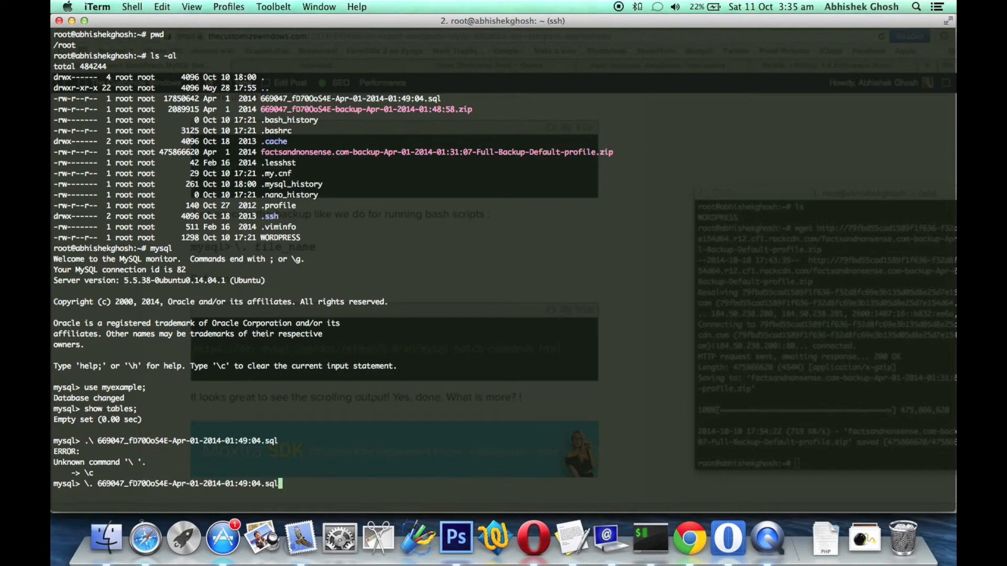
{"action": "key", "text": "Return"}
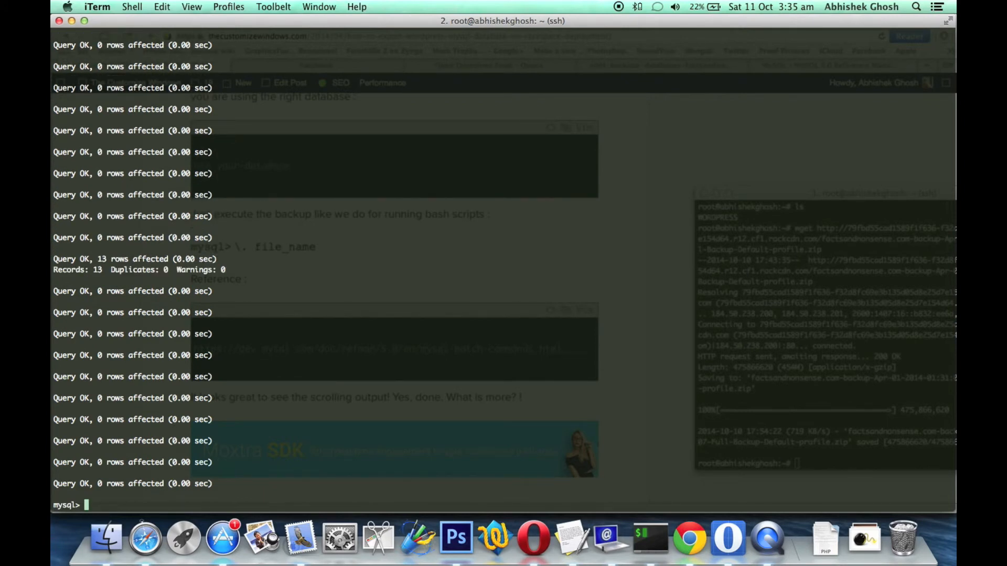
Run show tables; listing the 41 imported WordPress wp_ tables.
{"action": "type", "text": "show"}
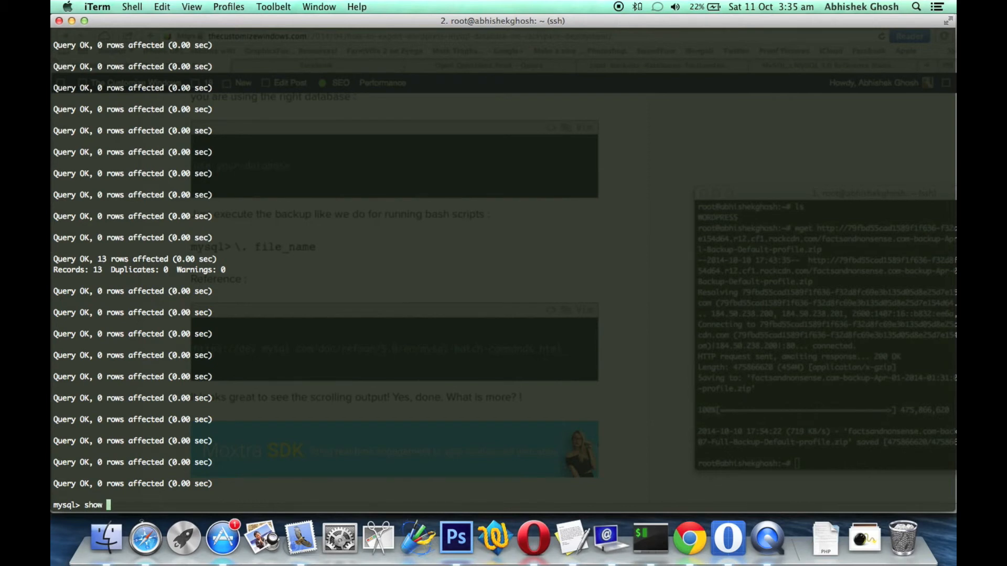
{"action": "type", "text": "tables;"}
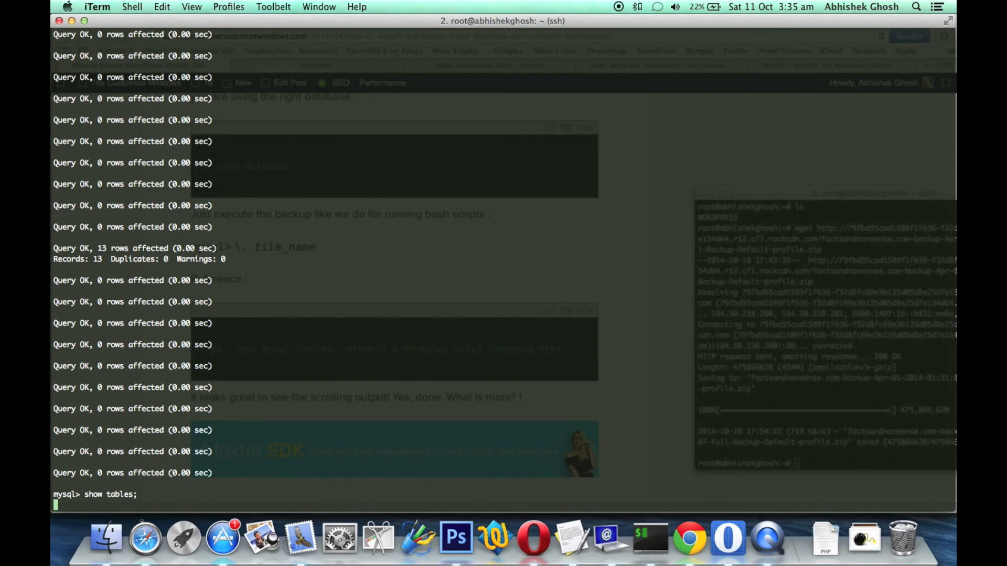
{"action": "key", "text": "Return"}
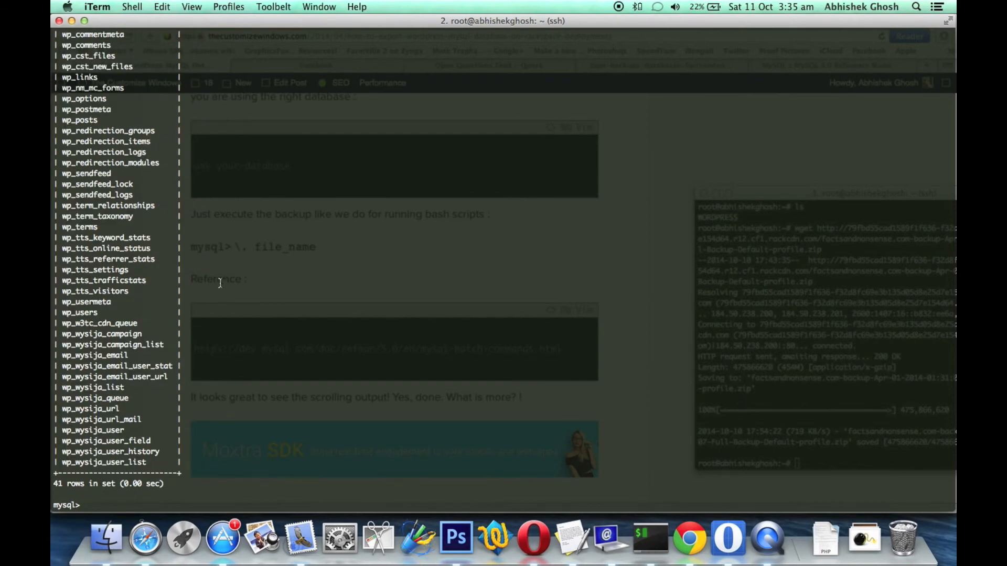